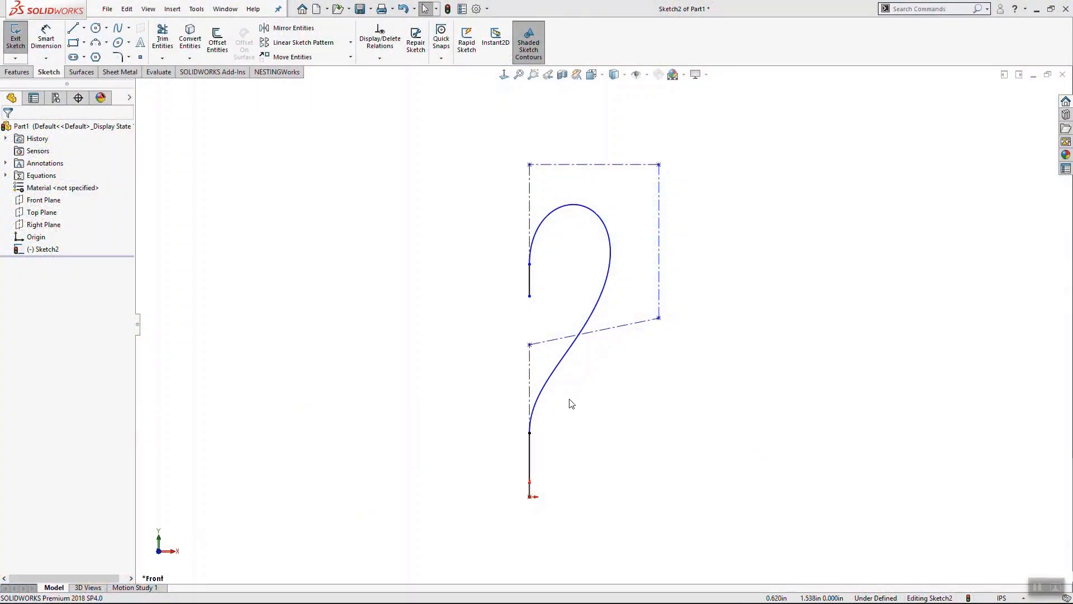
pyautogui.moveTo(570, 402)
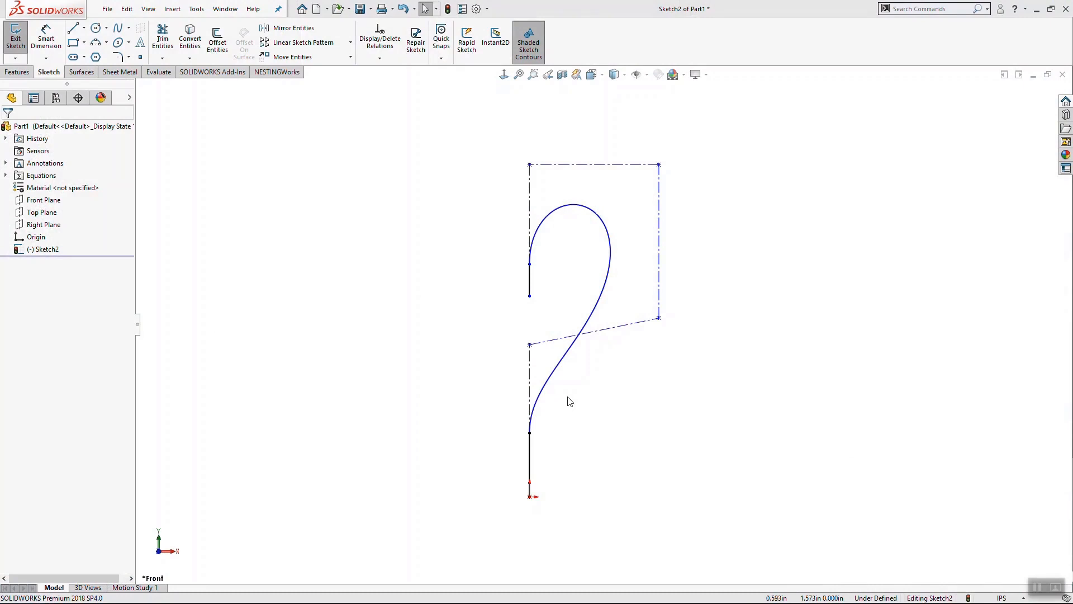
# Dimension the two straight sketch segments at .500 and 1.000 in with Smart Dimension.
pyautogui.click(544, 226)
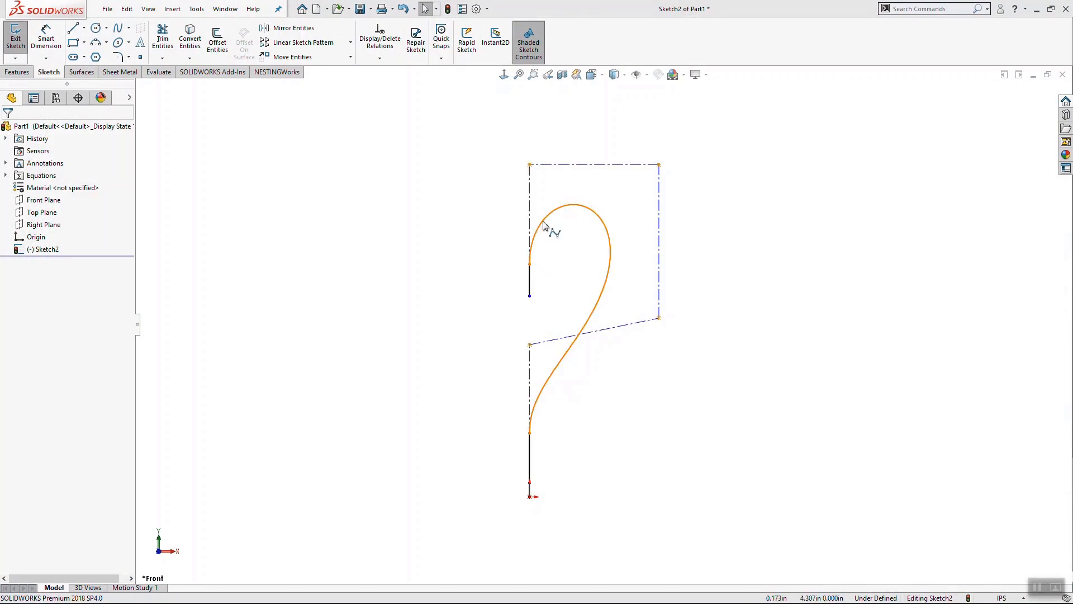
pyautogui.click(539, 268)
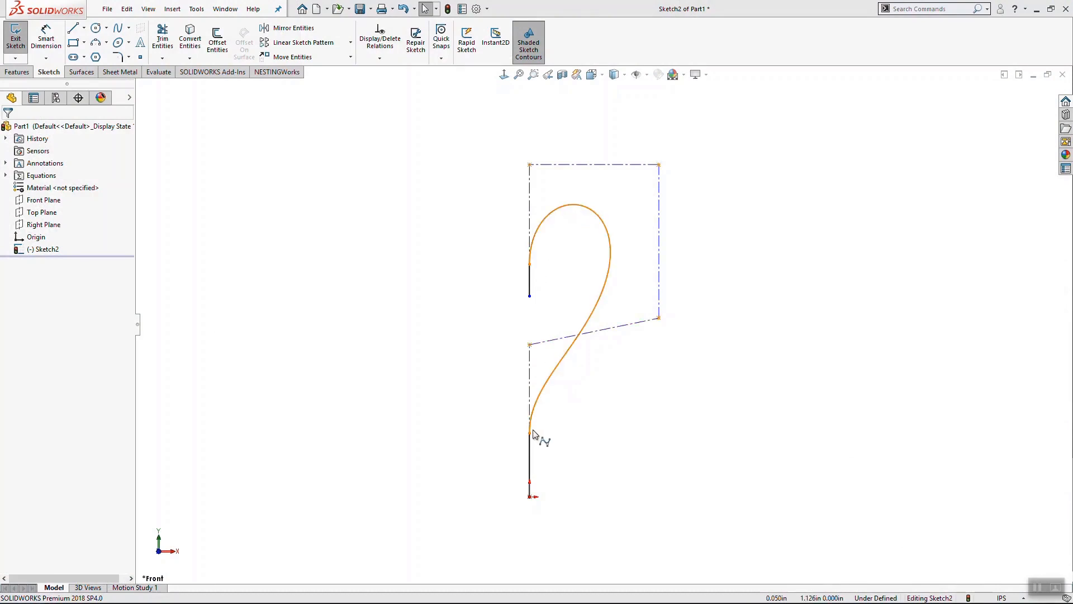
pyautogui.click(529, 442)
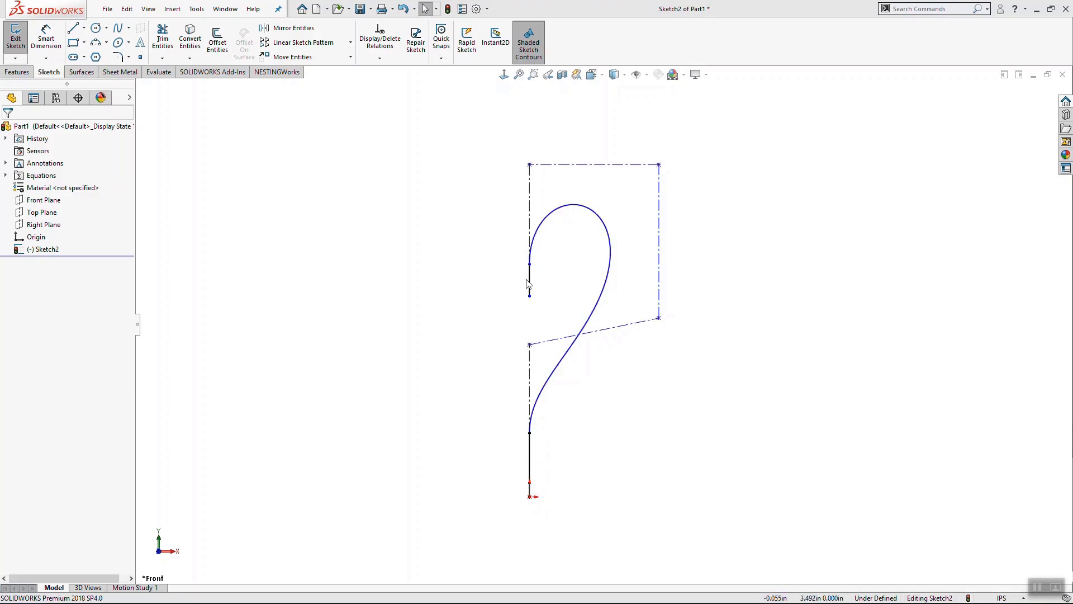
pyautogui.moveTo(528, 292)
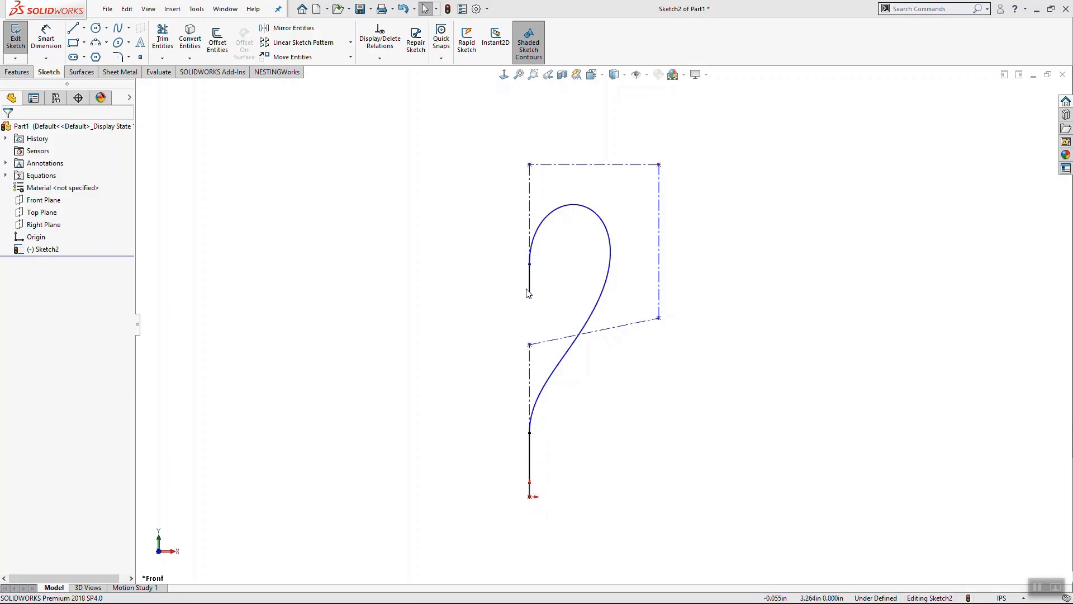
pyautogui.moveTo(538, 264)
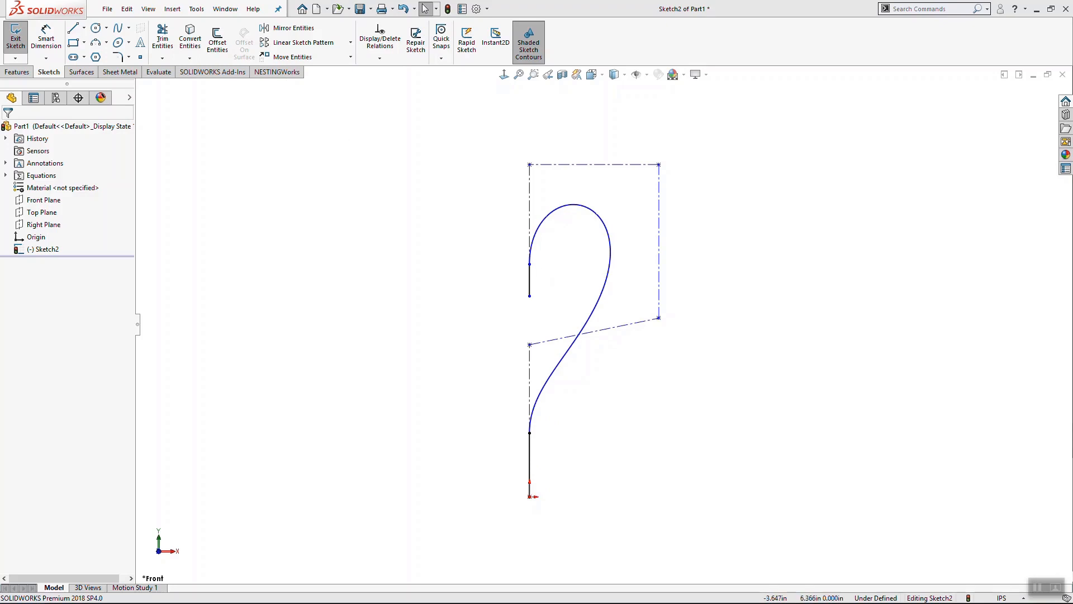
pyautogui.click(127, 27)
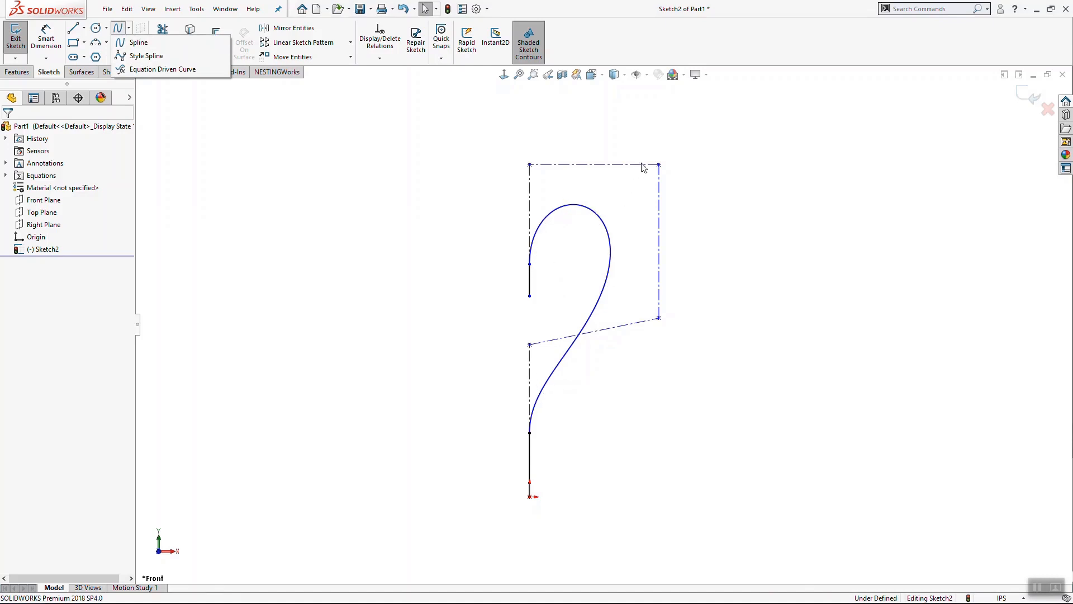
pyautogui.click(595, 164)
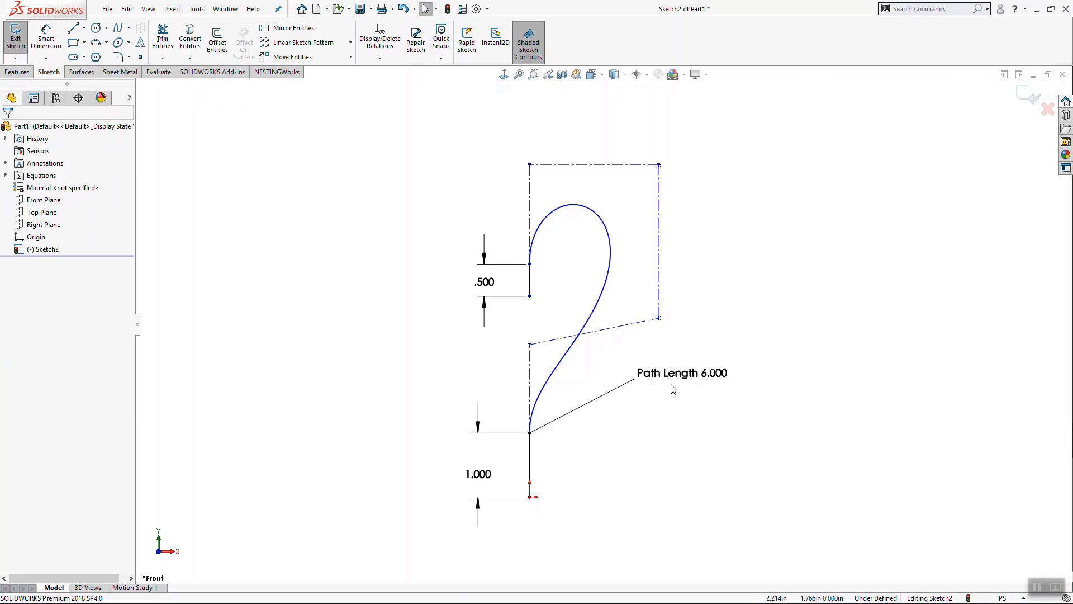
# Apply a 6.000 in Path Length dimension to the spline curve.
pyautogui.click(46, 57)
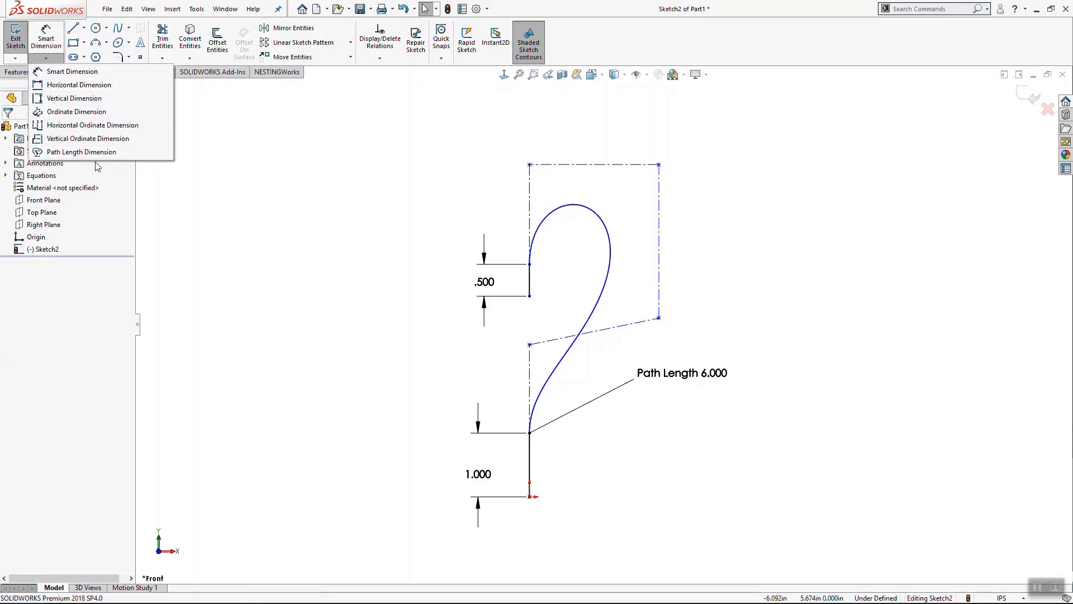
pyautogui.moveTo(127, 164)
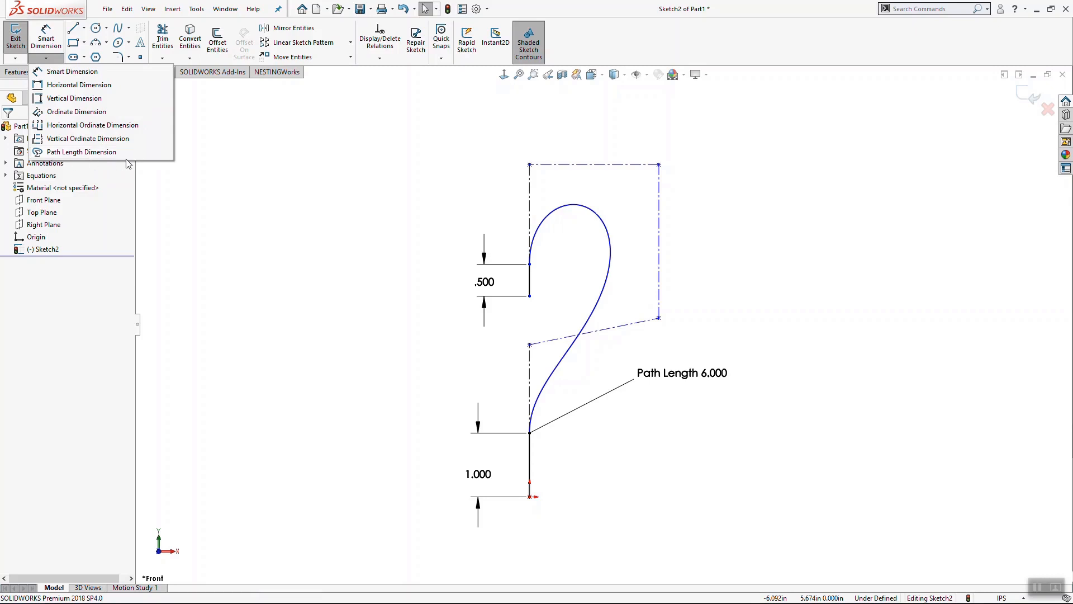
pyautogui.click(422, 259)
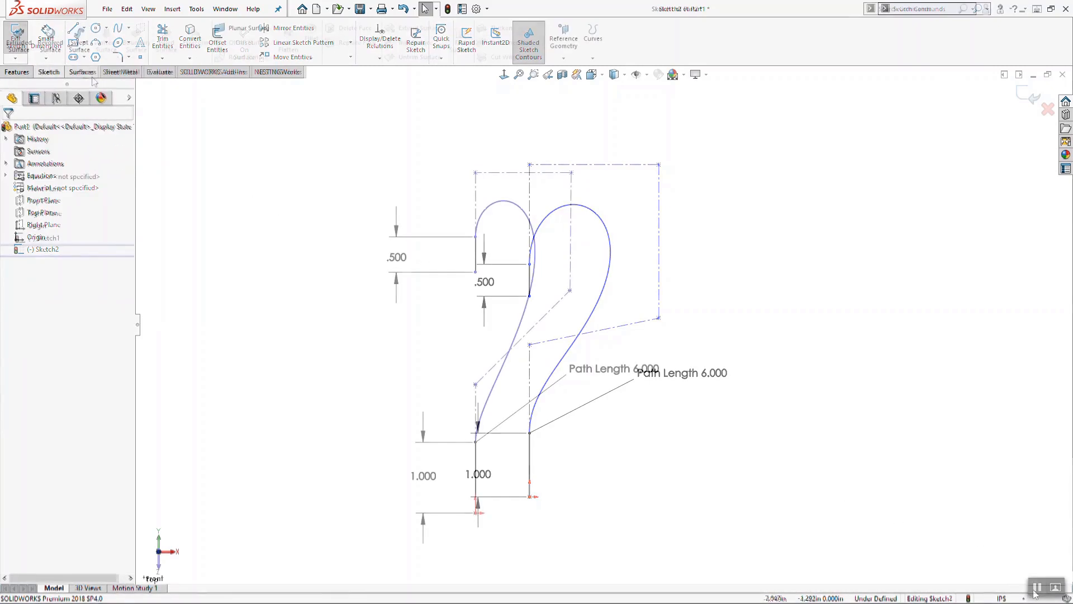
# Insert Turkey_HandSketch.jpg as a sketch picture and accept its scaled size and position.
pyautogui.click(19, 34)
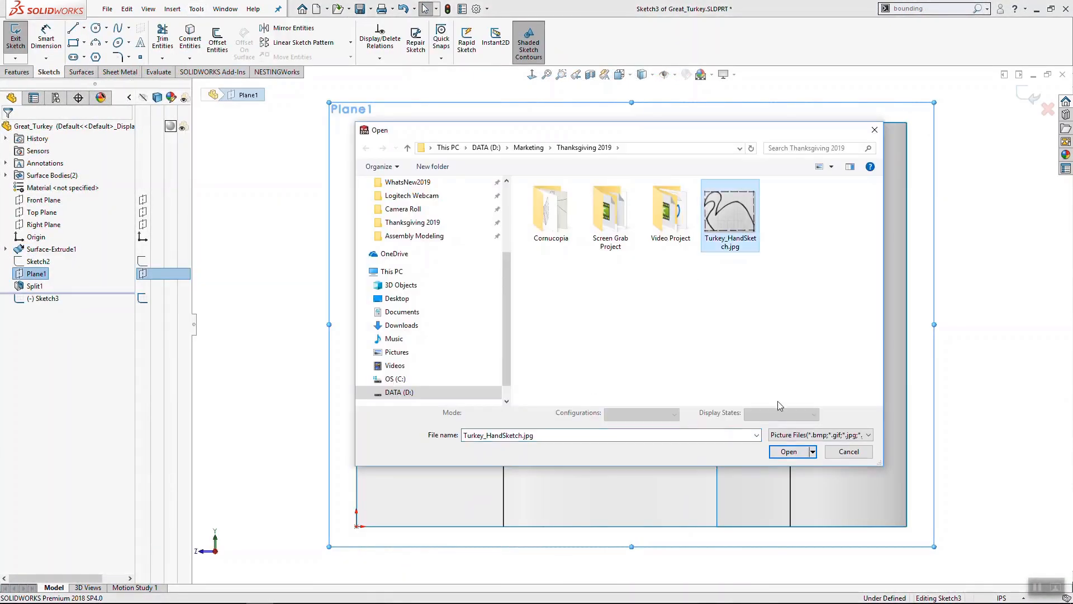
pyautogui.click(787, 451)
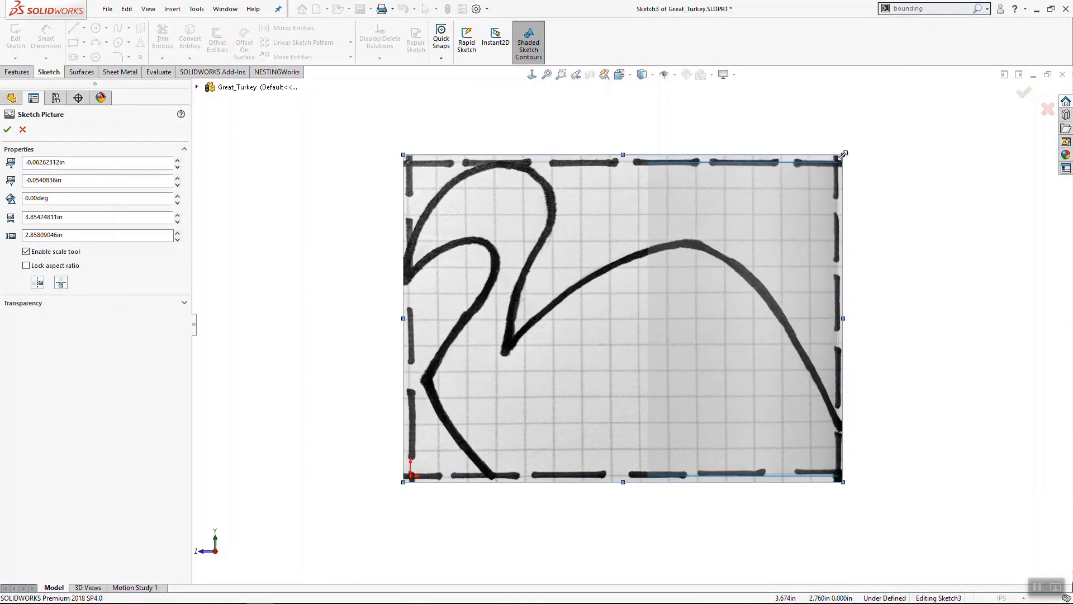
pyautogui.click(7, 129)
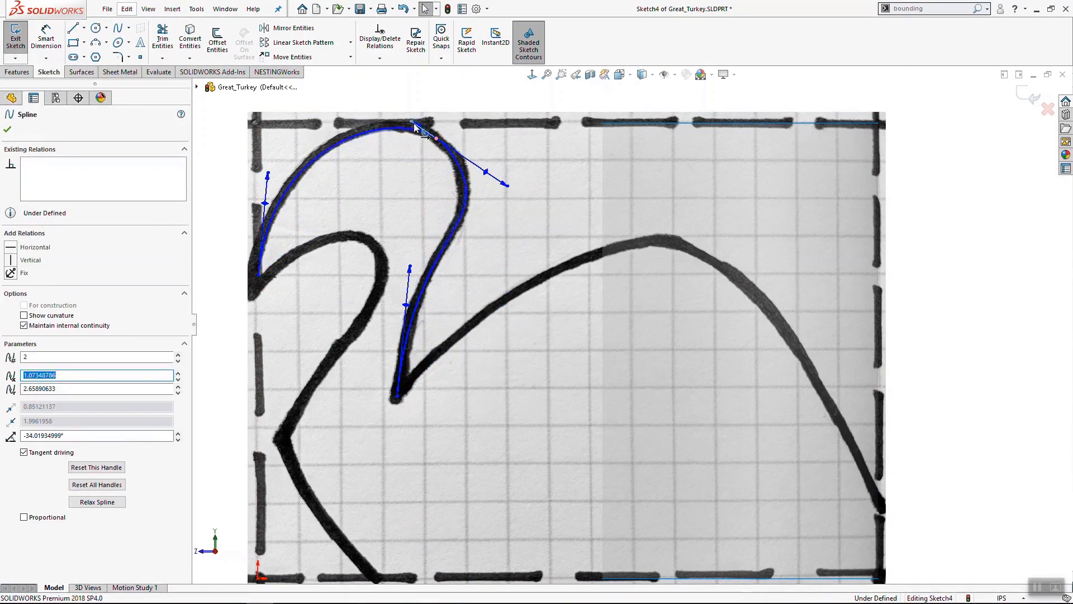
# Finish tracing the turkey outline with splines and exit the sketch.
pyautogui.click(259, 283)
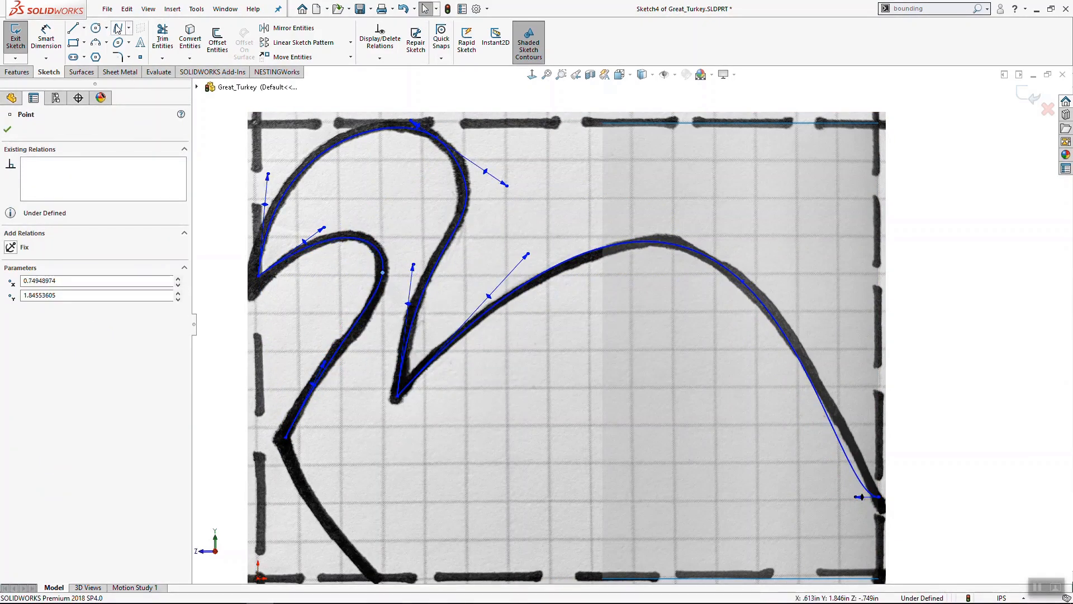
pyautogui.click(74, 27)
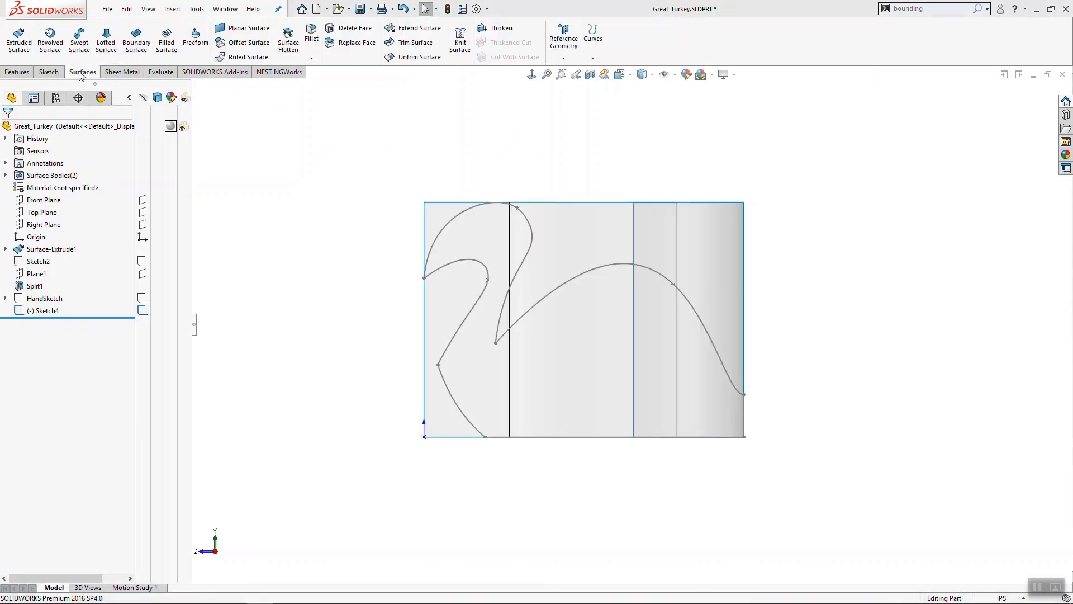
# Trim the turkey surface with a new sketch and knit the trimmed surfaces into one.
pyautogui.click(413, 42)
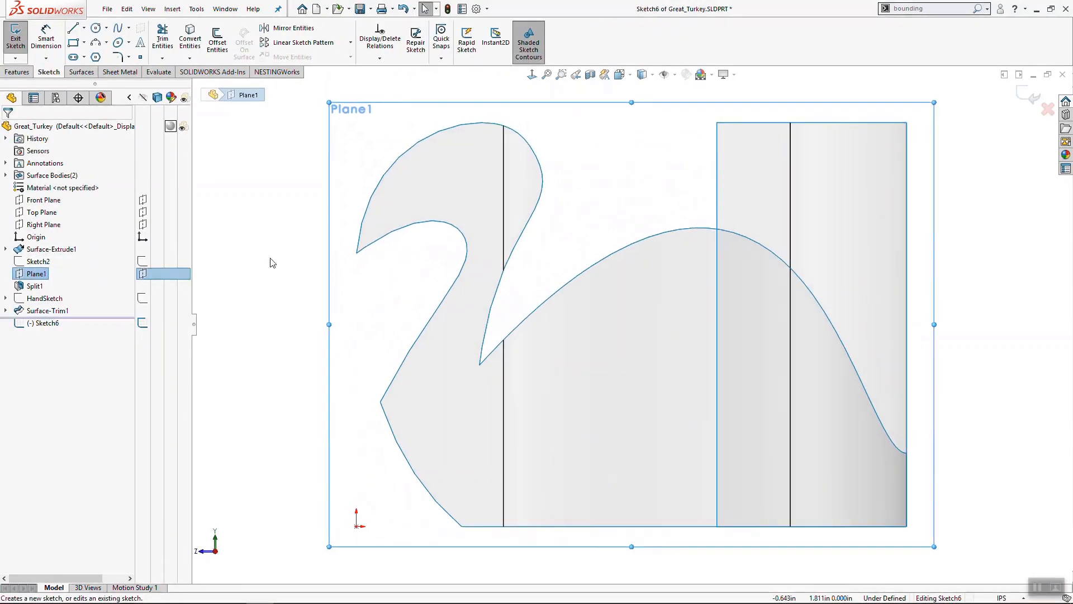
pyautogui.click(15, 36)
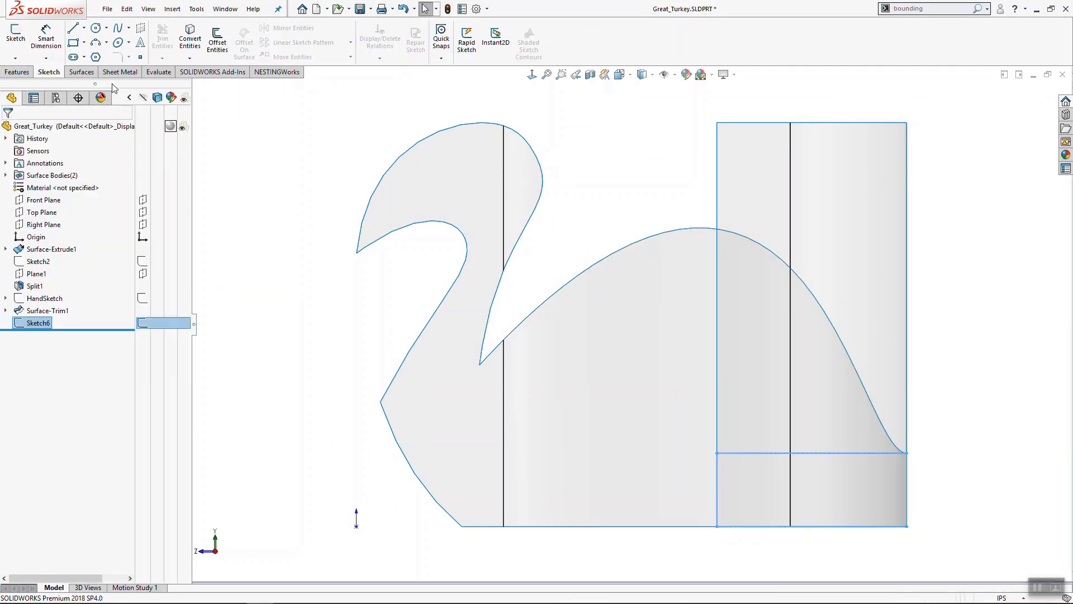
pyautogui.click(414, 43)
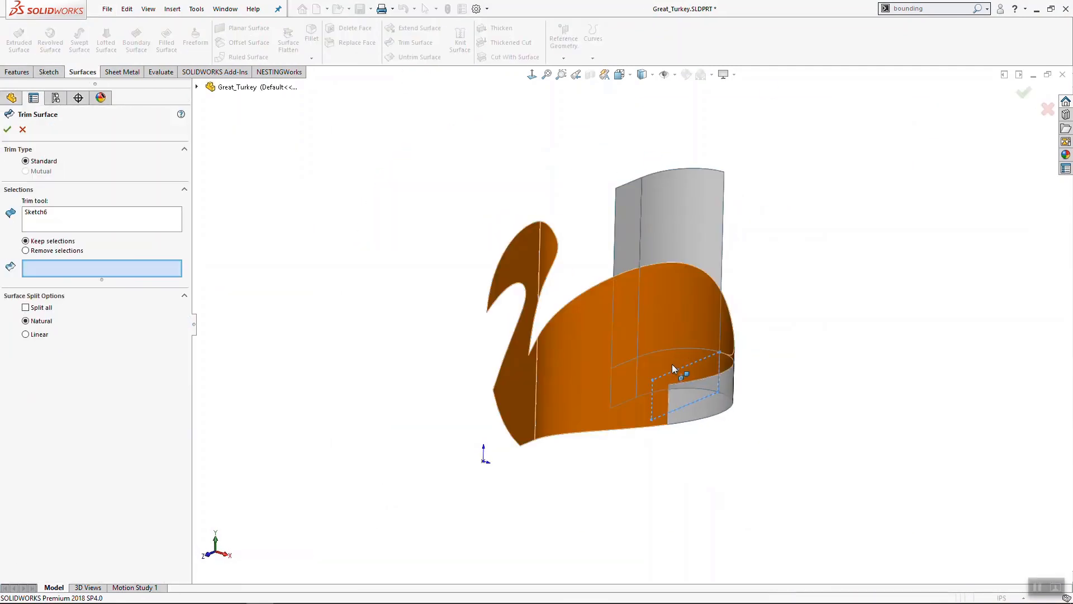
pyautogui.click(460, 34)
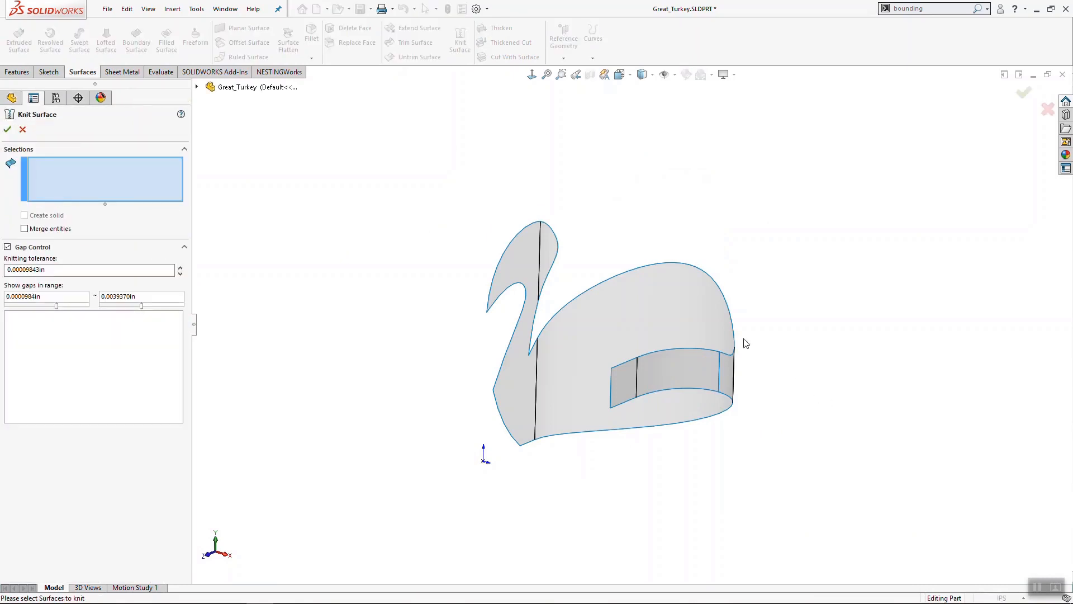
pyautogui.click(8, 130)
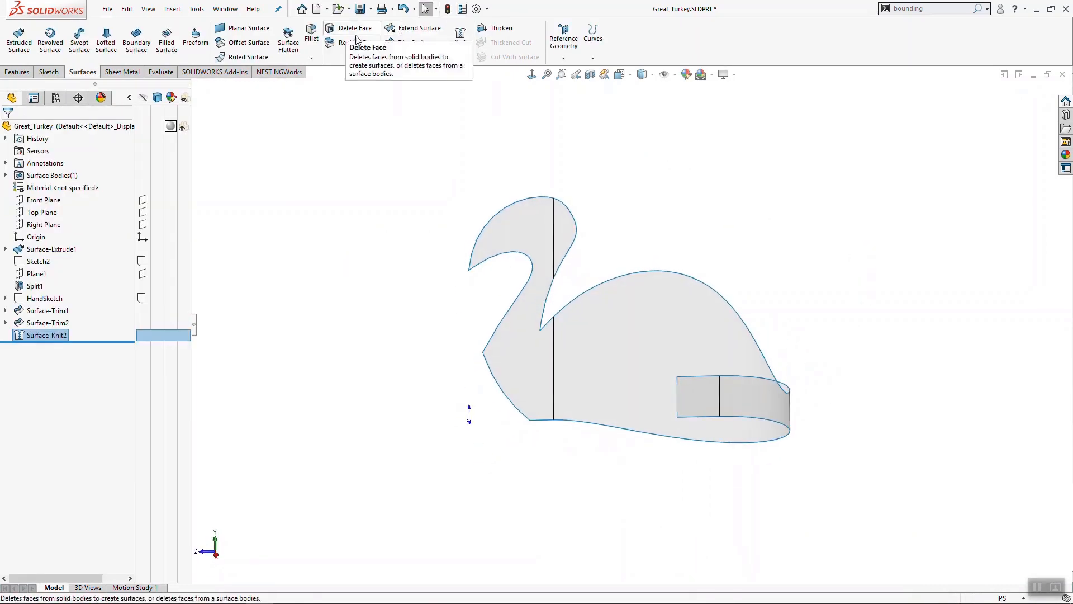
# Flatten the knitted turkey surface from a fixed point into Surface-Flatten2.
pyautogui.click(287, 39)
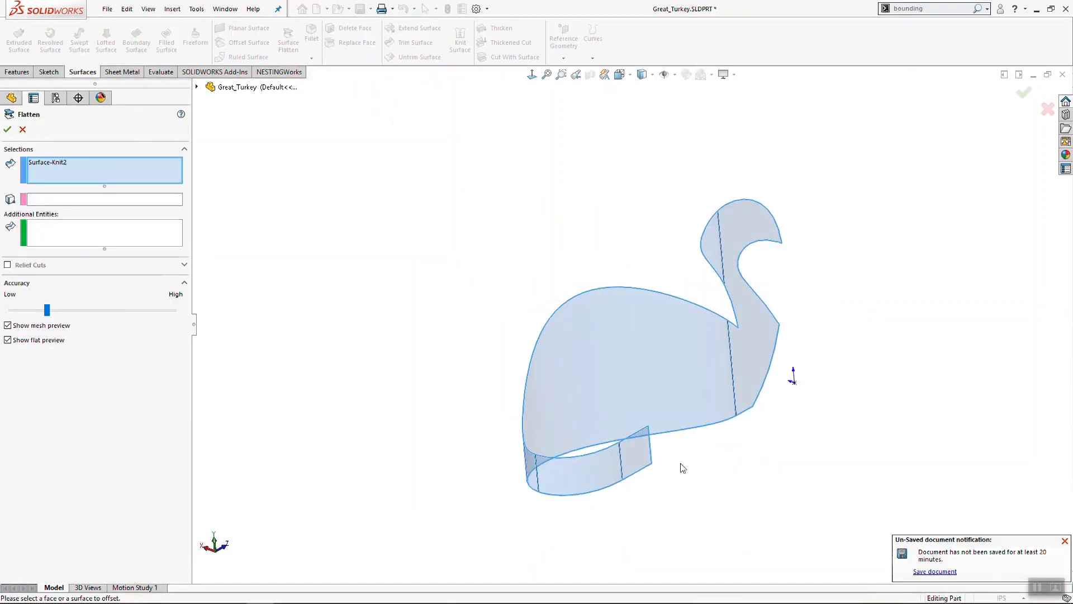
pyautogui.click(649, 452)
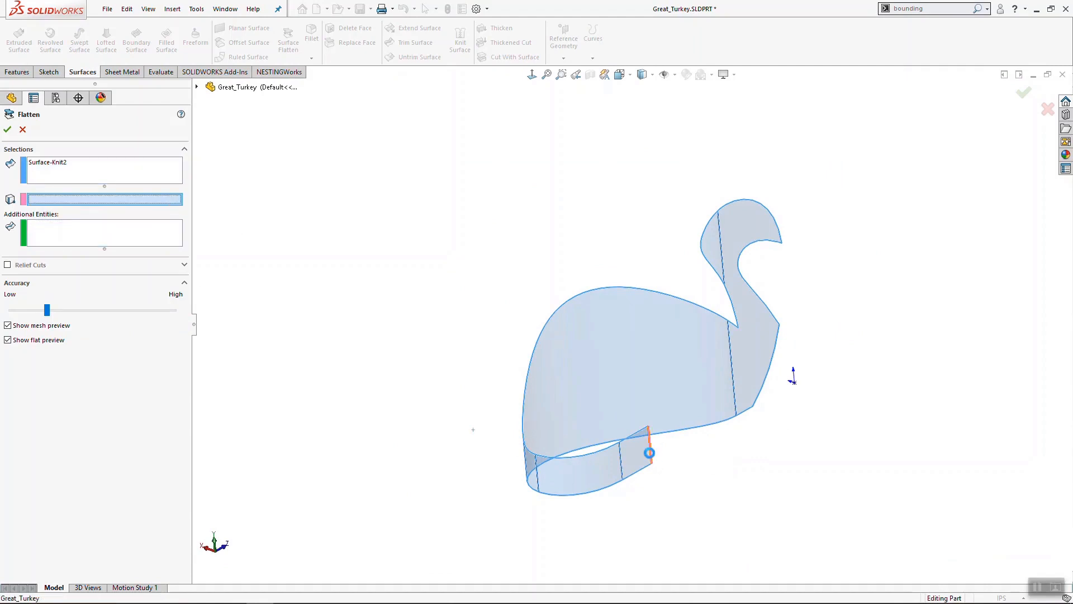
pyautogui.click(8, 129)
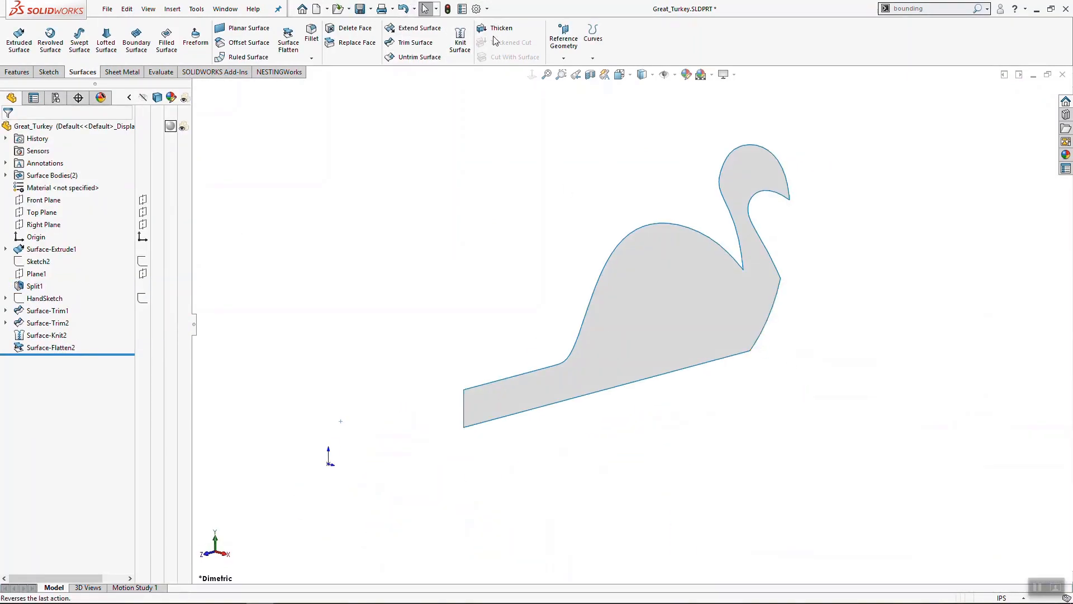
pyautogui.click(502, 28)
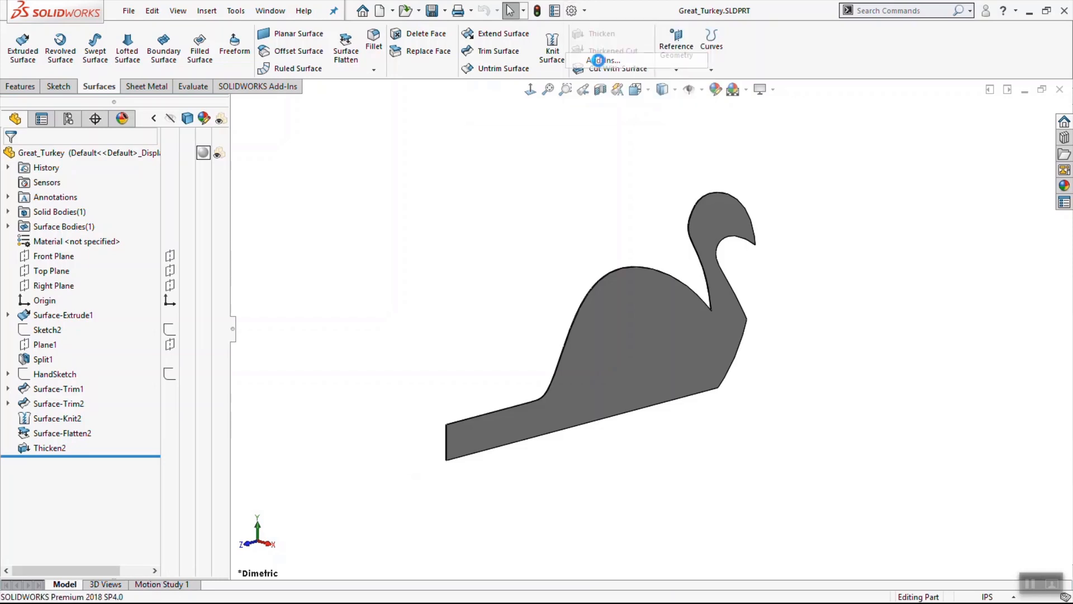
# Enable the NESTINGWorks add-in and start a new nesting job from its tab.
pyautogui.click(605, 60)
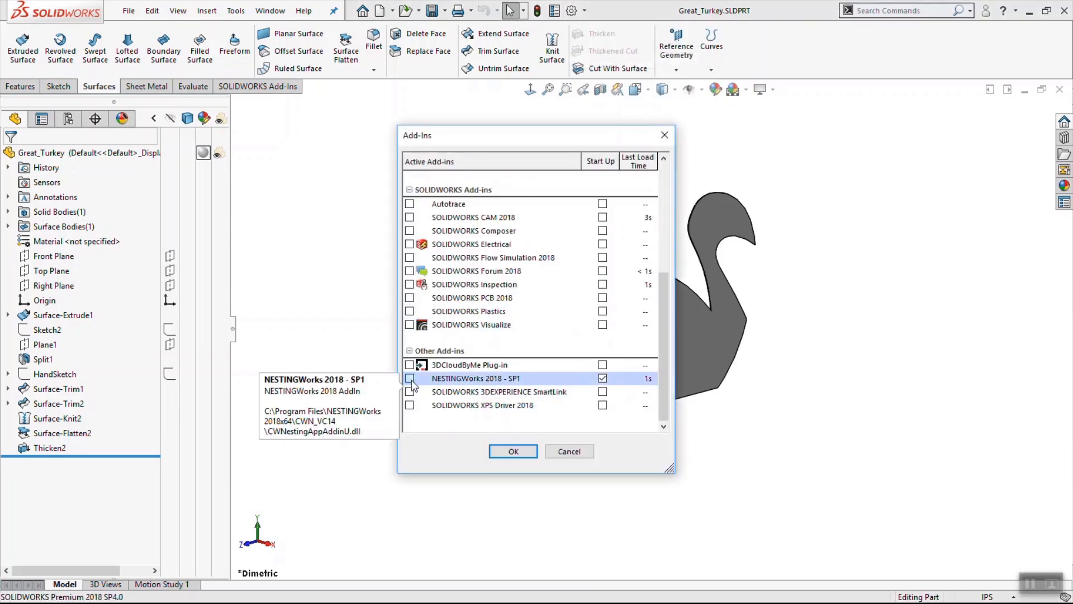
pyautogui.click(513, 451)
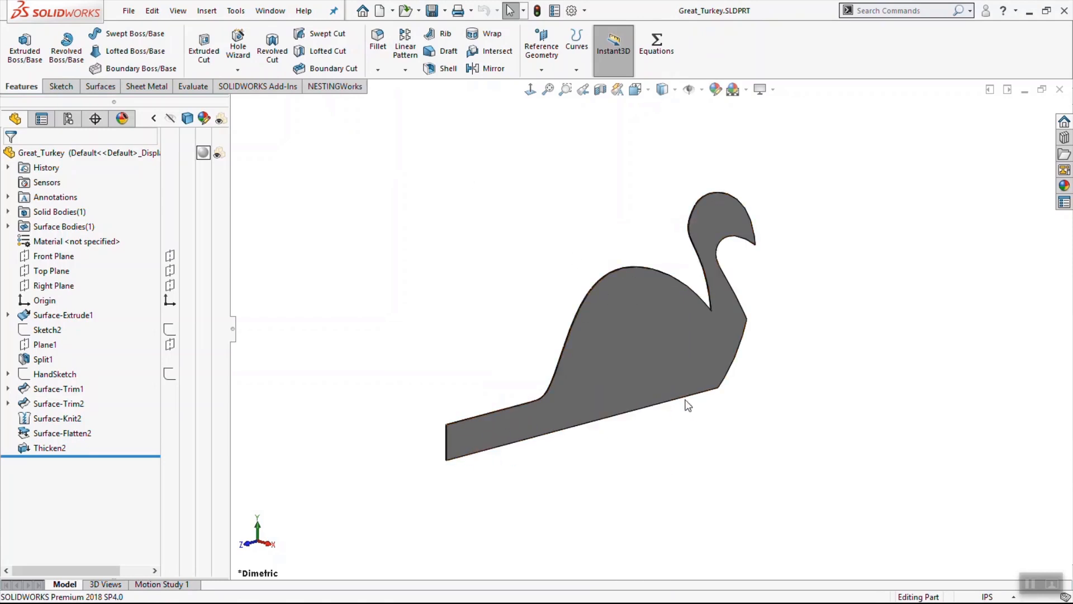
pyautogui.click(335, 86)
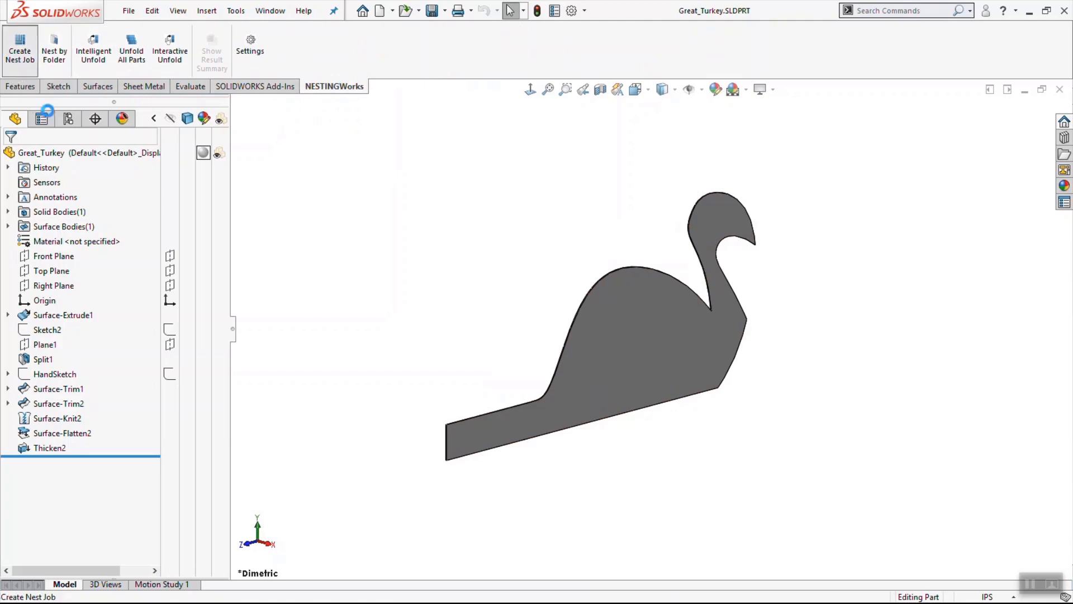
pyautogui.click(19, 51)
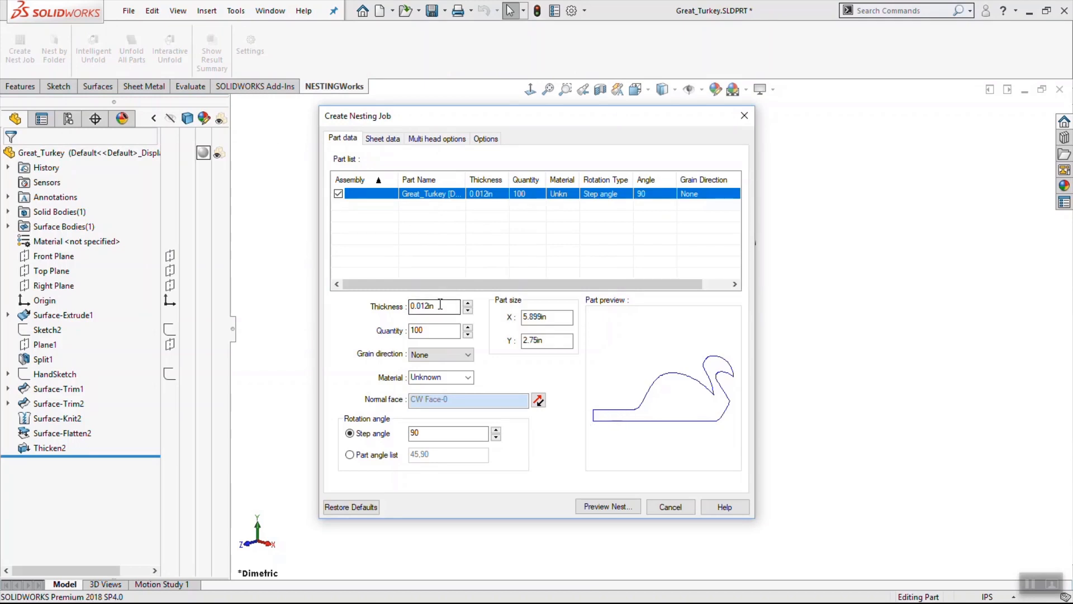
pyautogui.moveTo(515, 296)
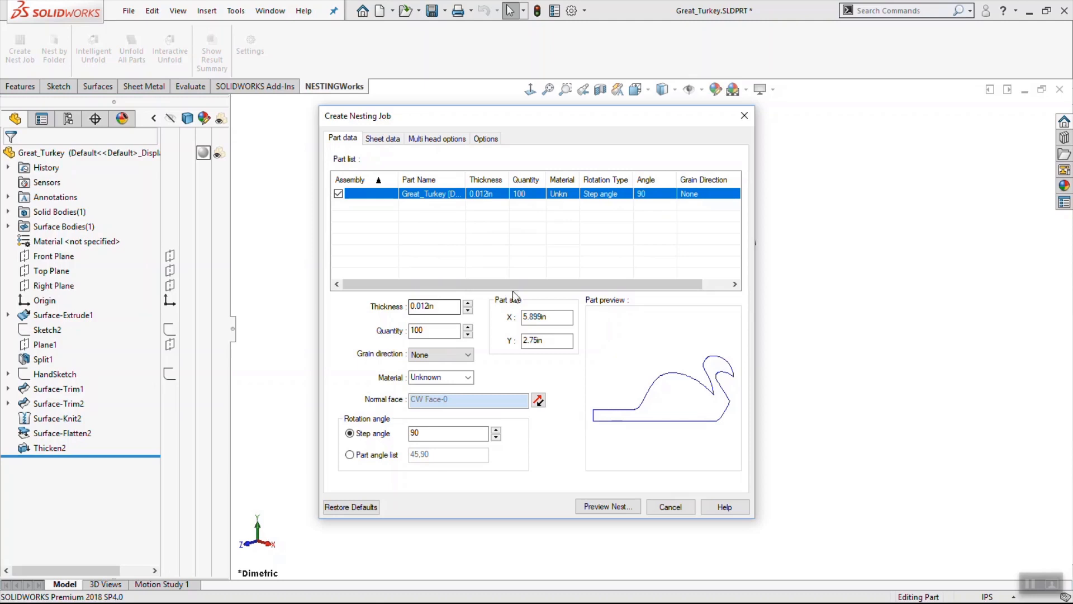
# Change the turkey part quantity from 100 to 25 and move to the Sheet data page.
pyautogui.tripleClick(431, 330)
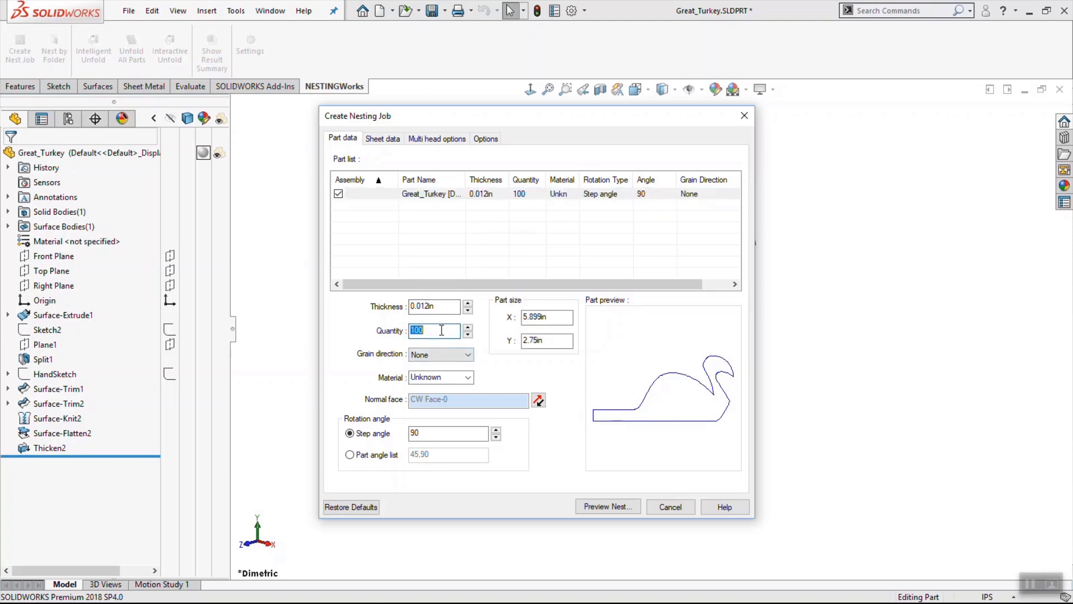
pyautogui.write('2')
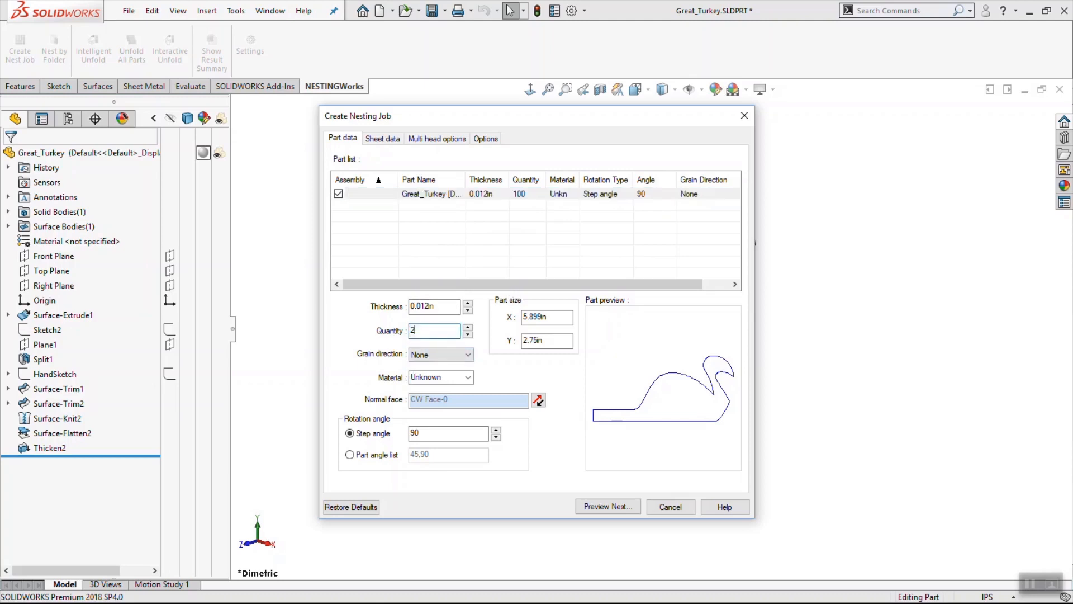
pyautogui.write('5')
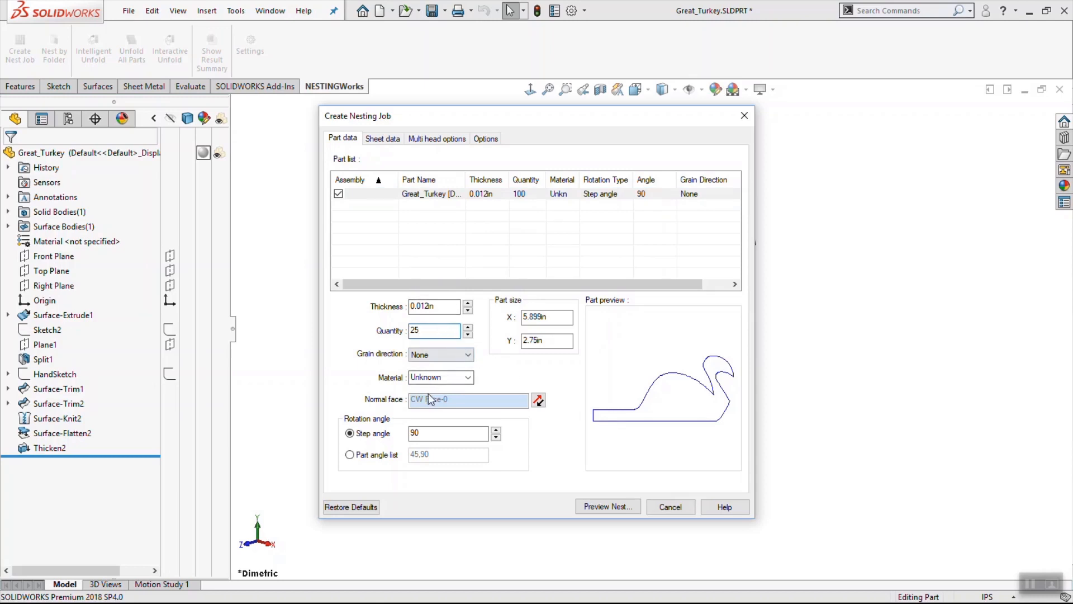
pyautogui.click(382, 138)
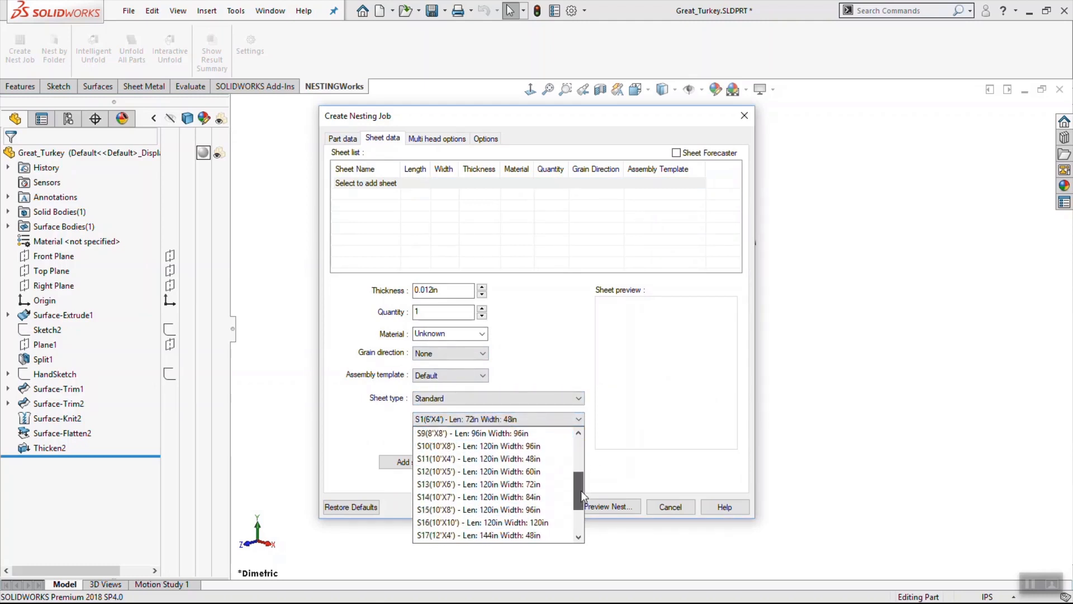
# Add a Custom Sheet of 12 in by 12 in to the job and move to the Options page.
pyautogui.click(578, 399)
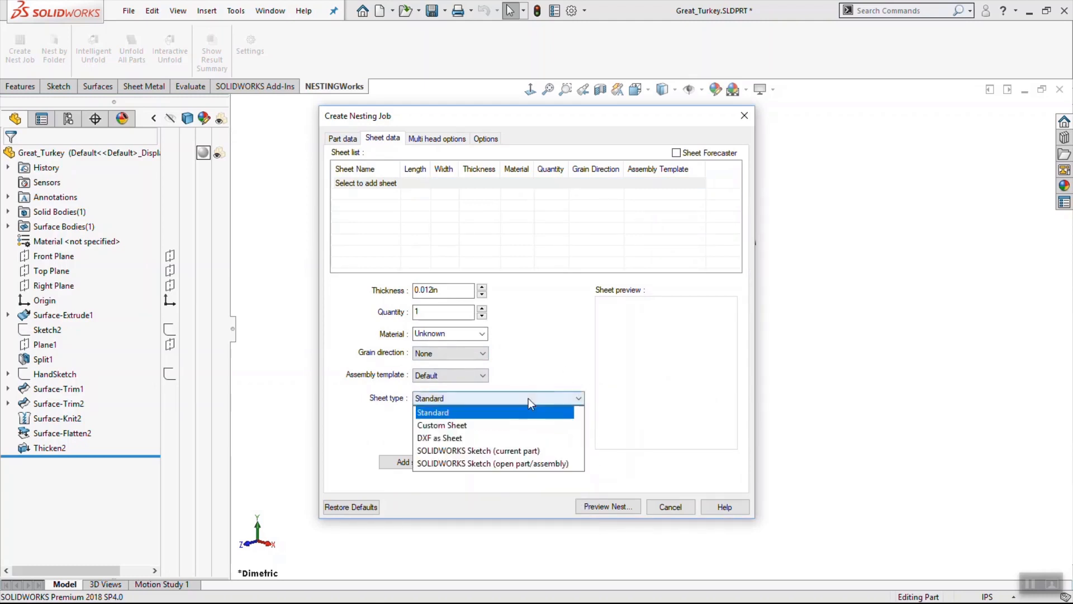
pyautogui.click(441, 424)
pyautogui.write('12')
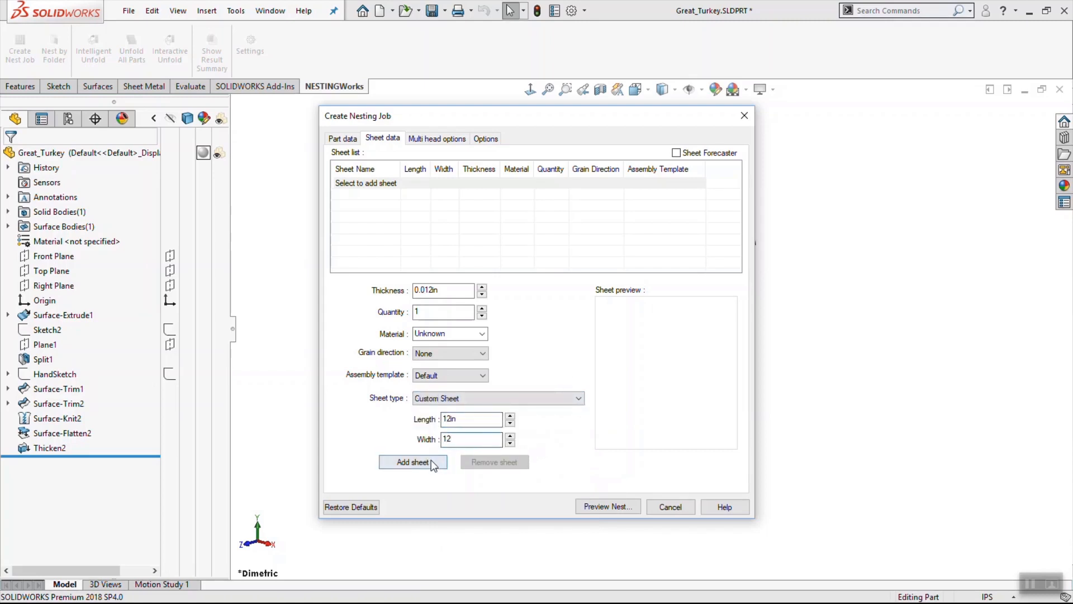
pyautogui.click(412, 463)
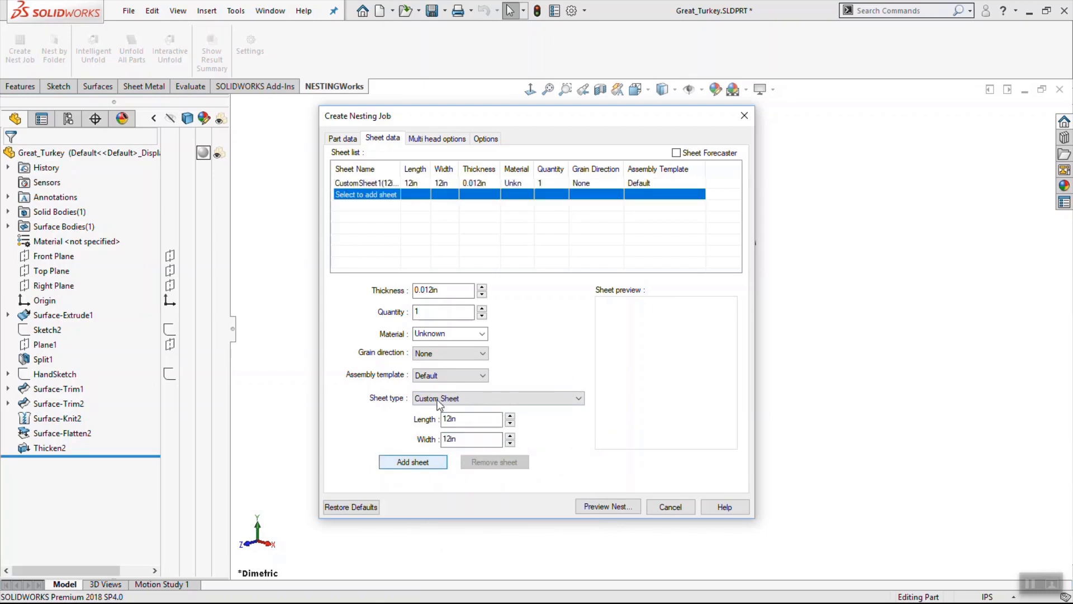
pyautogui.click(485, 138)
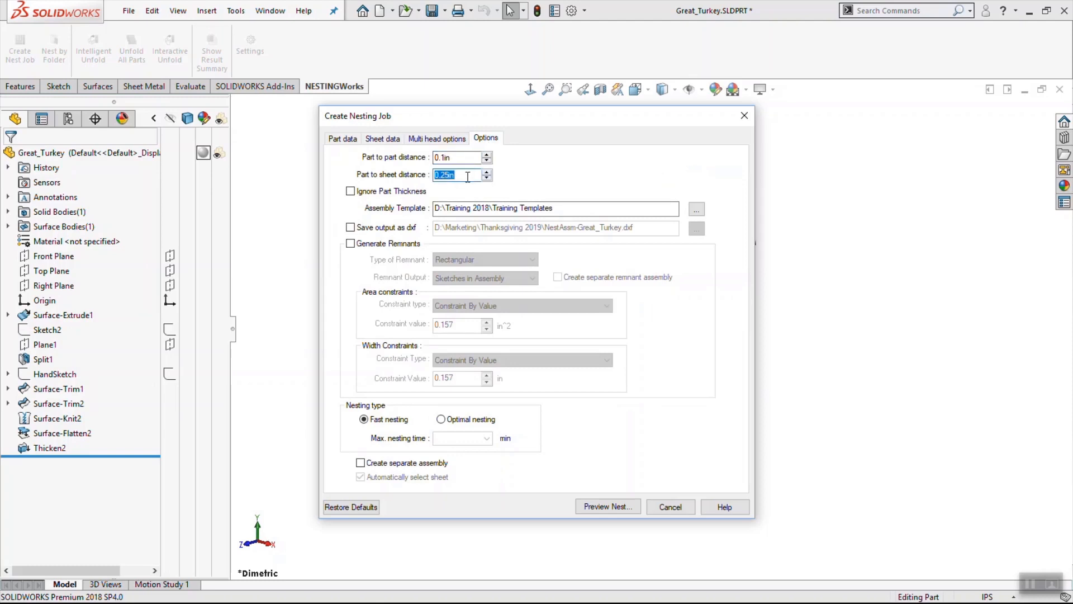
# Set part-to-sheet distance to 0 in and run Preview Nest.
pyautogui.write('0')
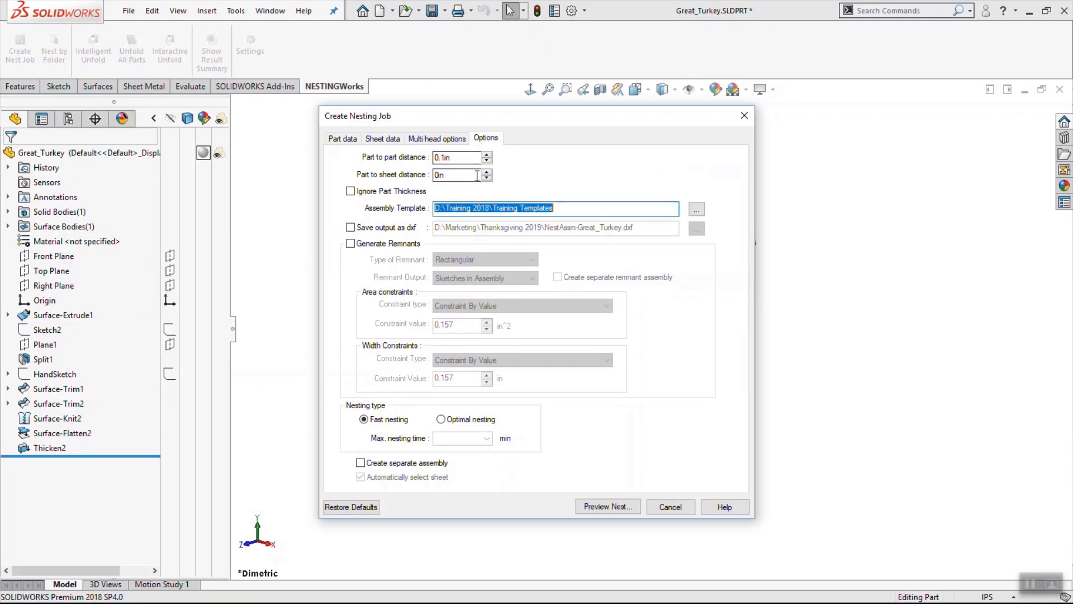
pyautogui.moveTo(604, 507)
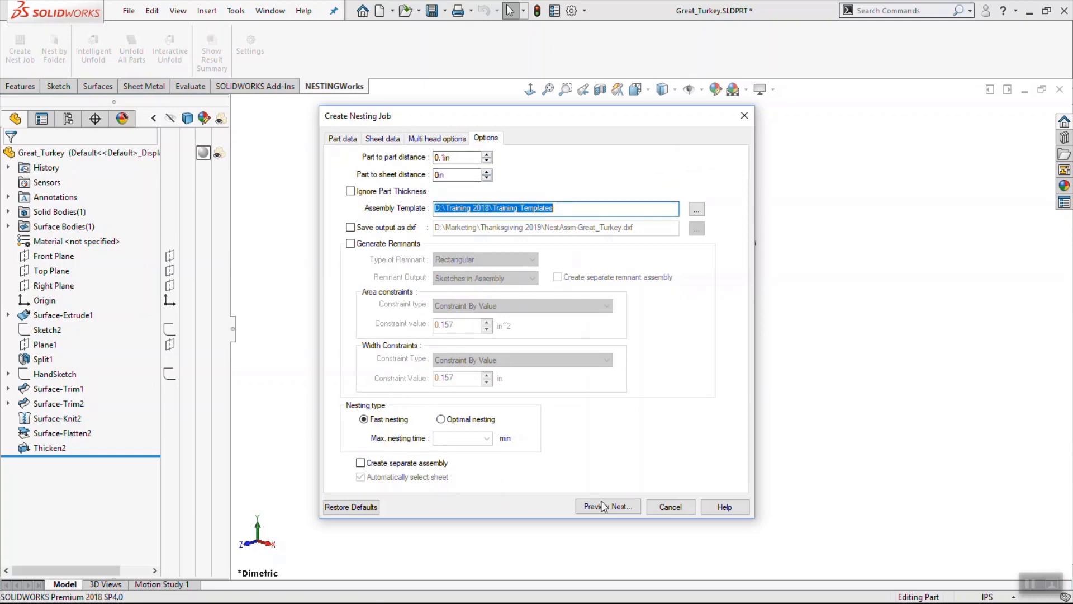
pyautogui.click(604, 506)
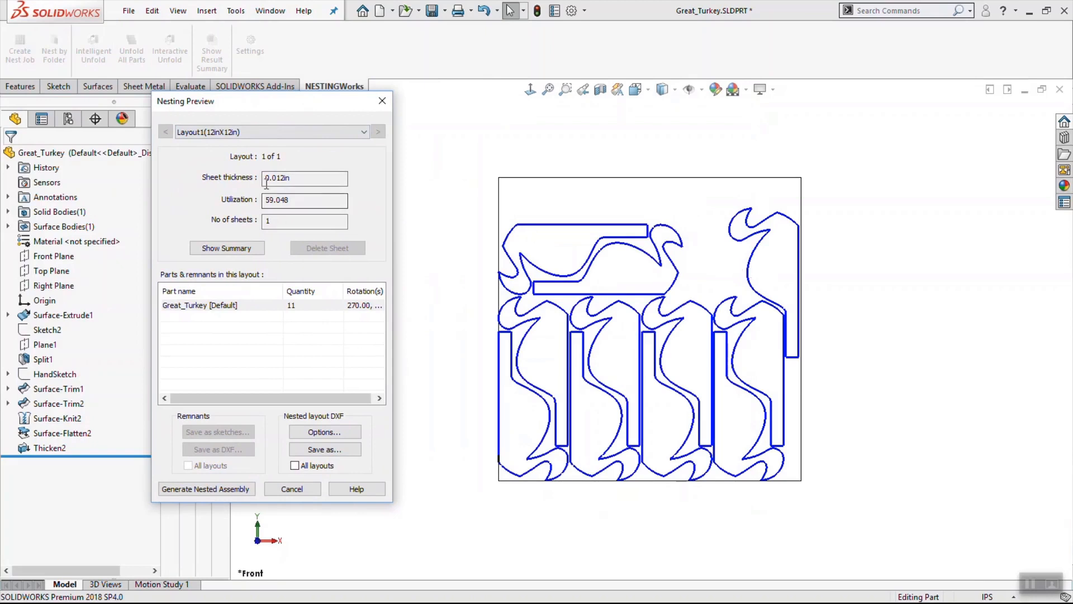
# Highlight the 59.048% utilization figure for Layout1 (12inX12in) with 11 turkey parts.
pyautogui.tripleClick(304, 199)
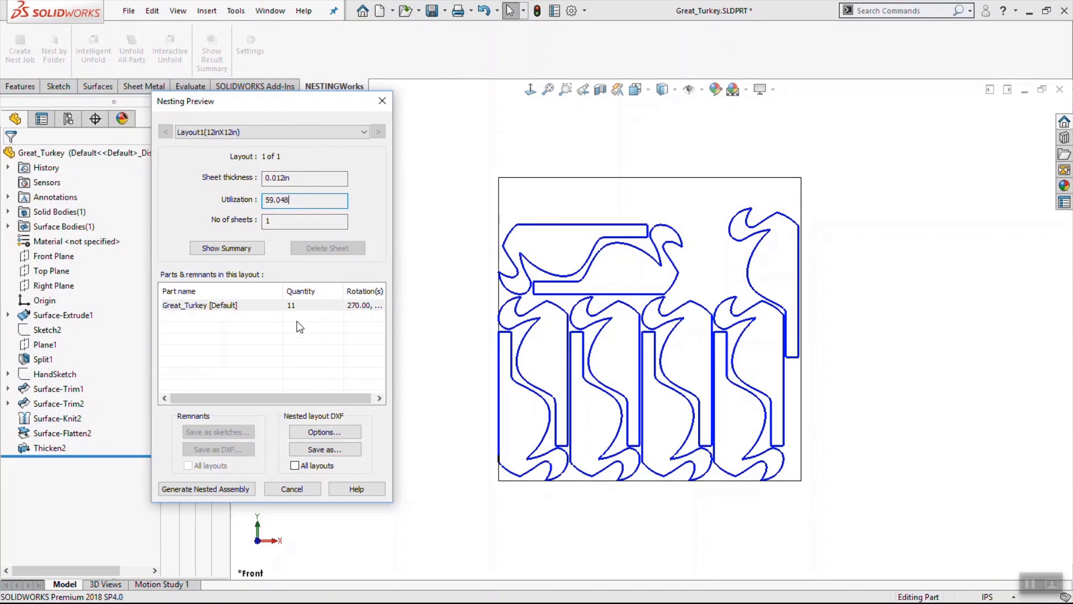
pyautogui.moveTo(294, 314)
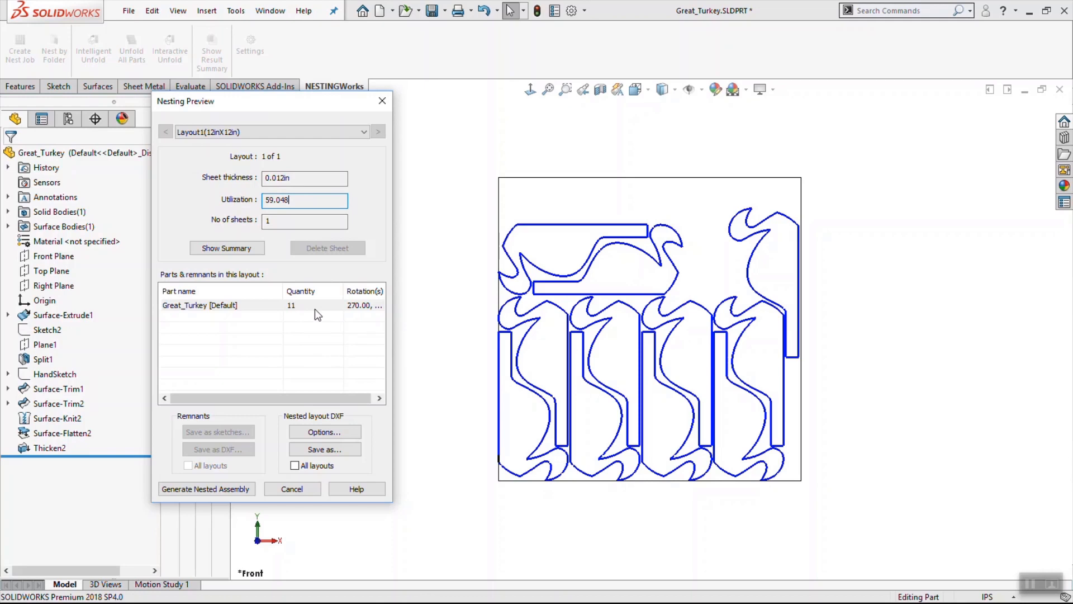
pyautogui.moveTo(287, 439)
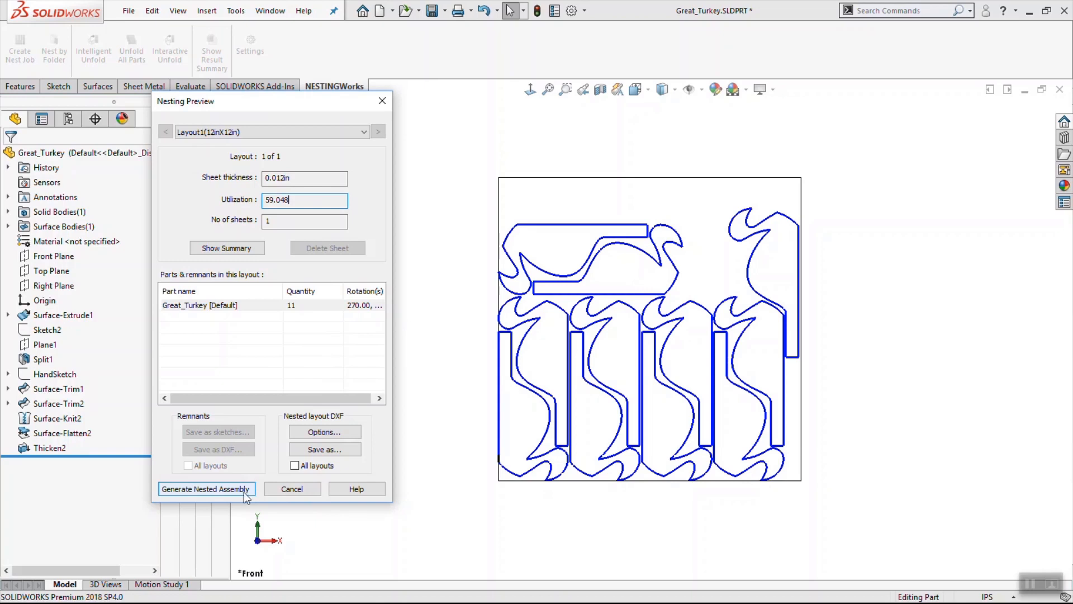
pyautogui.moveTo(705, 497)
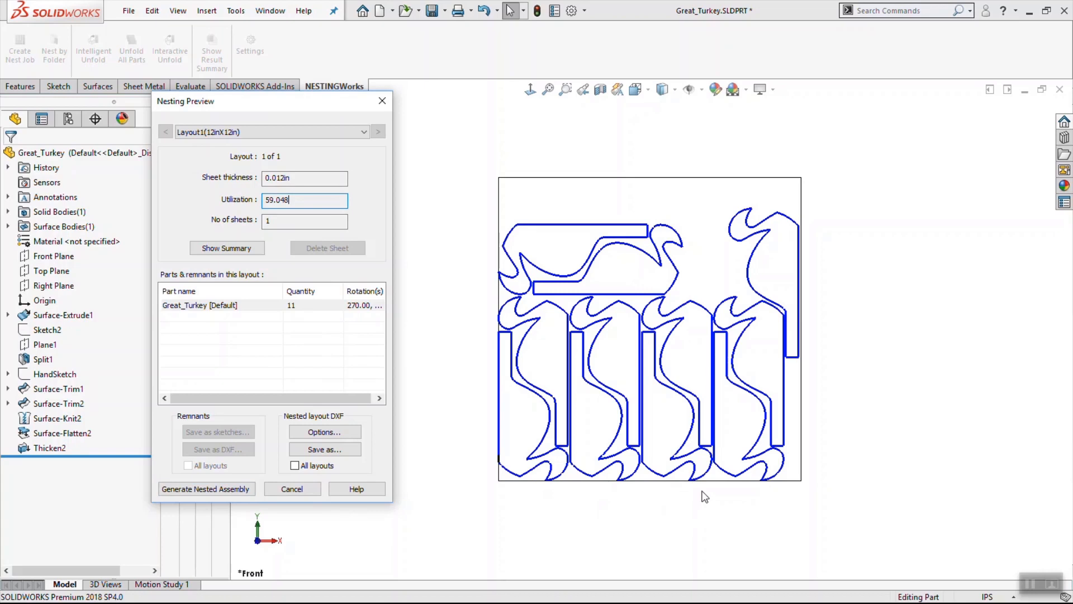
pyautogui.moveTo(324, 460)
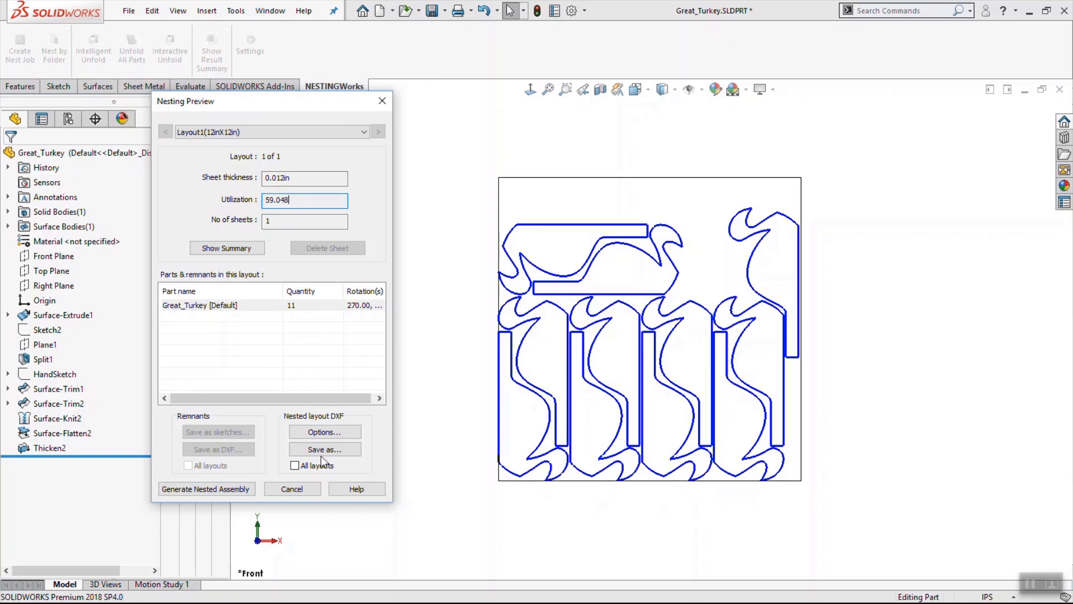